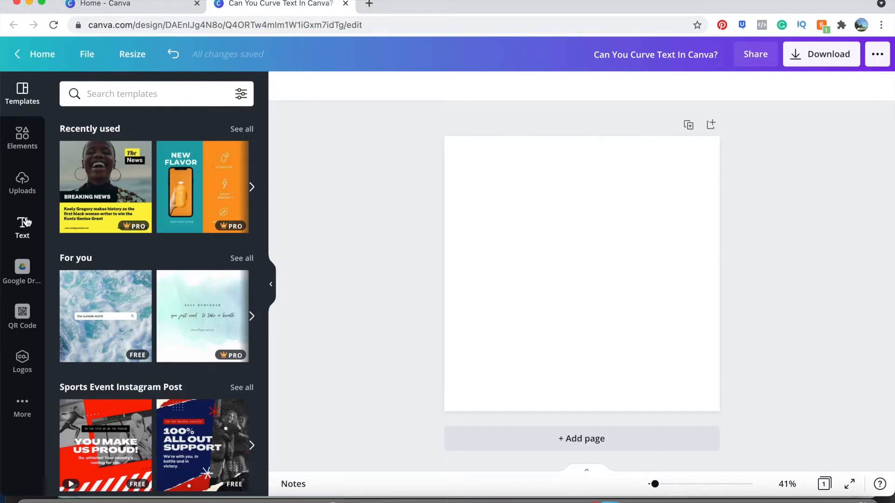
Add the heading 'Can You Curve Text In Canva?' and apply the Curve effect at 50
{"action": "left_click", "coordinate": [21, 227]}
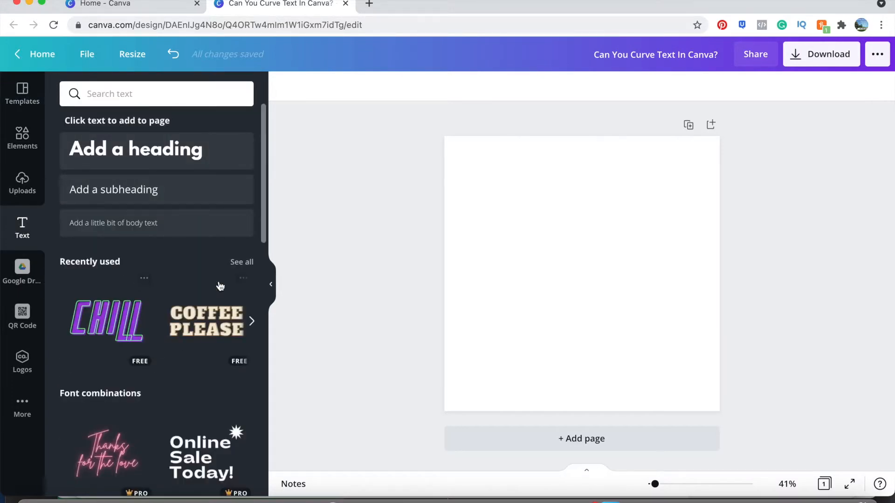
{"action": "left_click", "coordinate": [136, 149]}
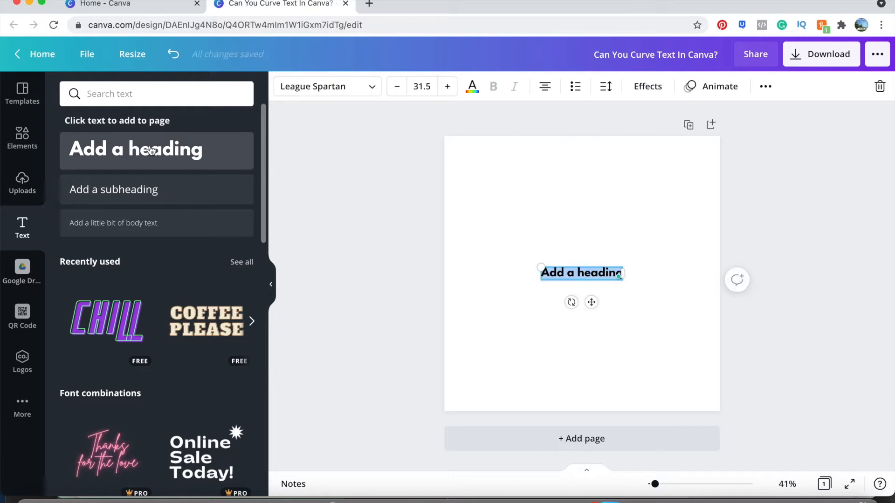
{"action": "type", "text": "Can You Curve Text In Canva?"}
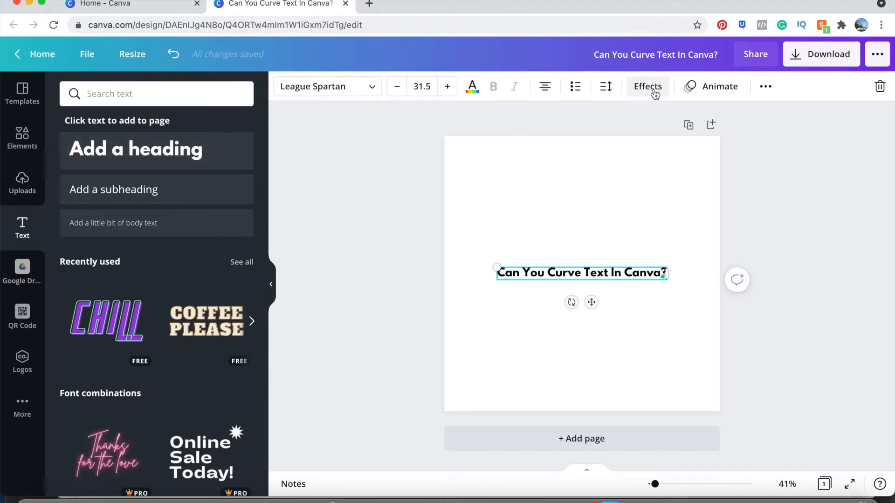
{"action": "left_click", "coordinate": [647, 86]}
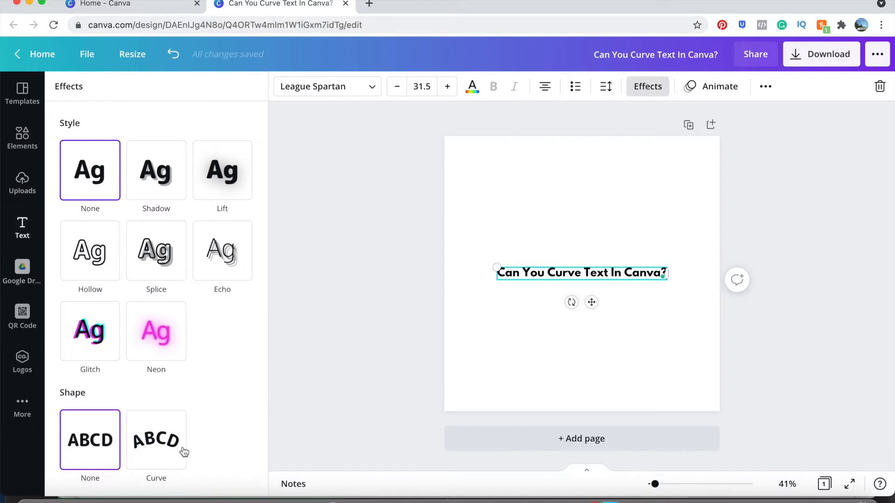
{"action": "left_click", "coordinate": [156, 440]}
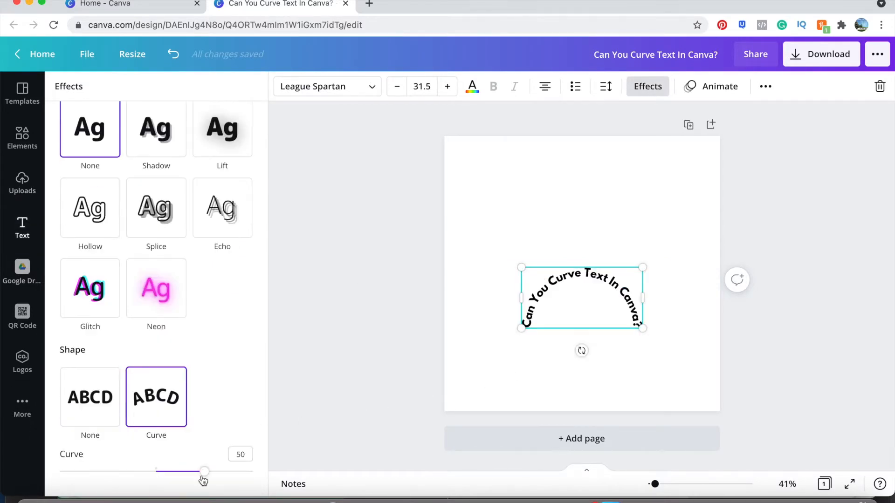
Test full-circle, downward and gentle curve strengths, then set Curve back to 0
{"action": "left_click_drag", "start_coordinate": [204, 471], "coordinate": [236, 471]}
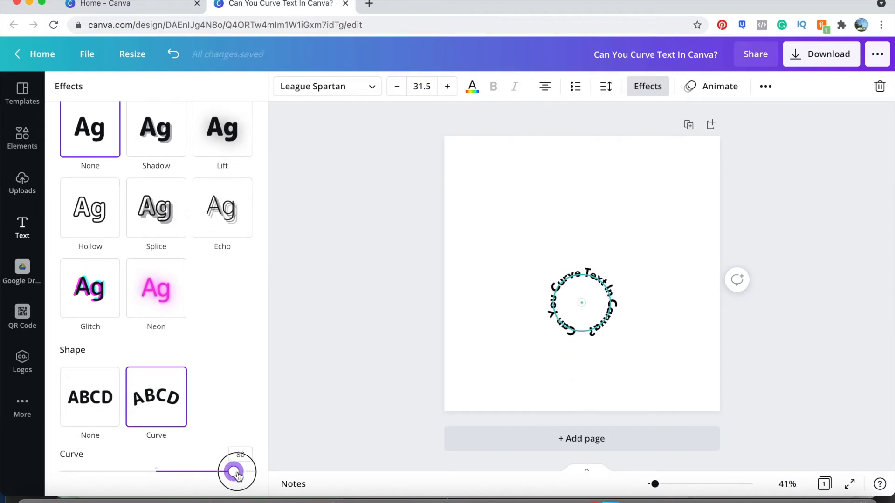
{"action": "left_click_drag", "start_coordinate": [236, 473], "coordinate": [131, 462]}
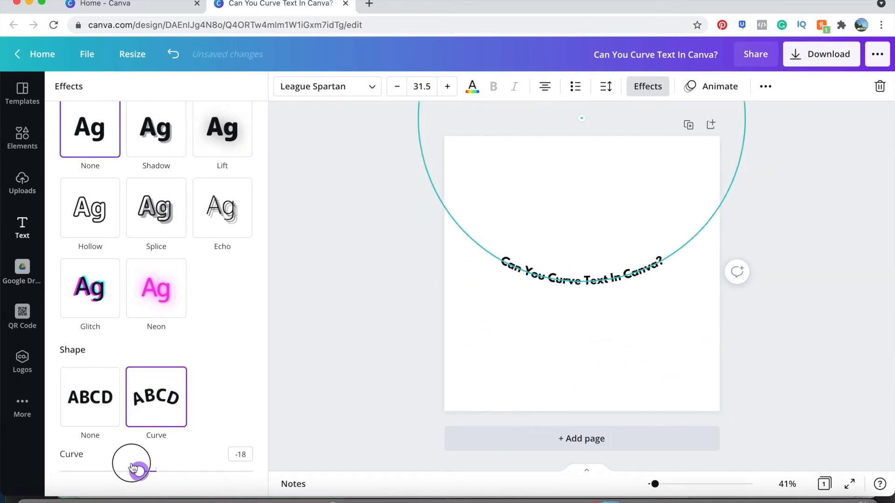
{"action": "left_click_drag", "start_coordinate": [133, 470], "coordinate": [91, 471]}
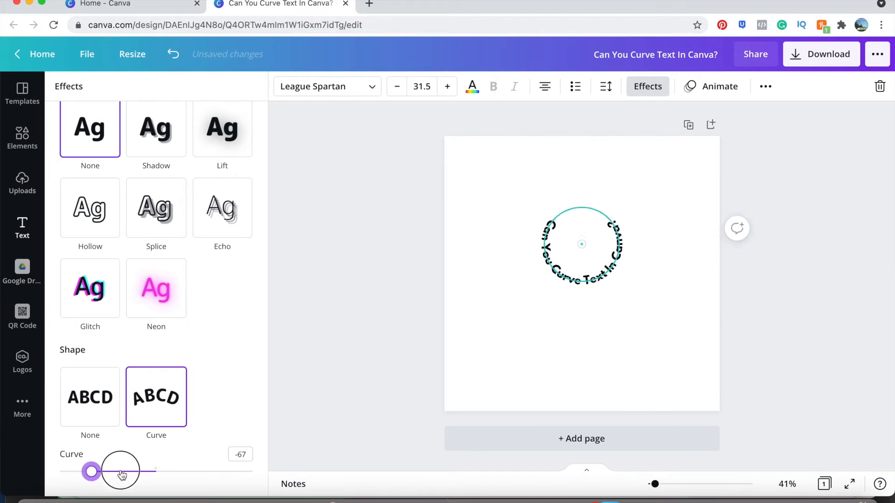
{"action": "left_click_drag", "start_coordinate": [89, 471], "coordinate": [165, 471]}
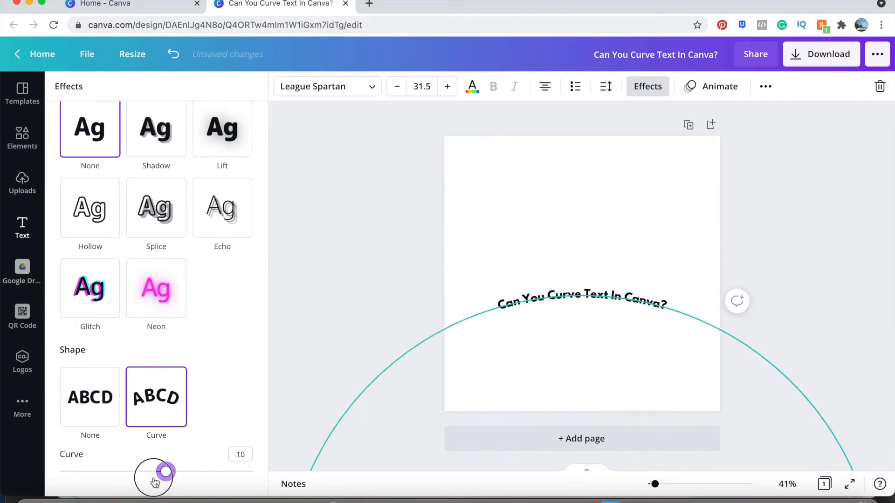
{"action": "left_click_drag", "start_coordinate": [165, 472], "coordinate": [156, 471]}
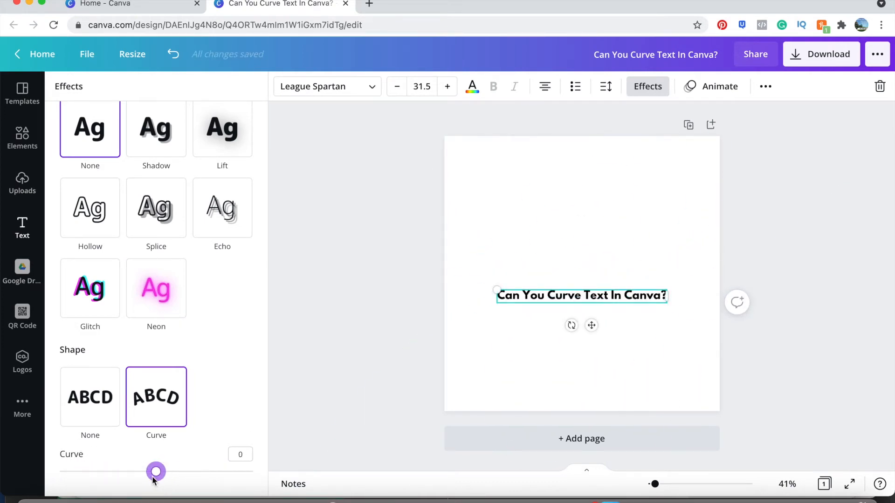